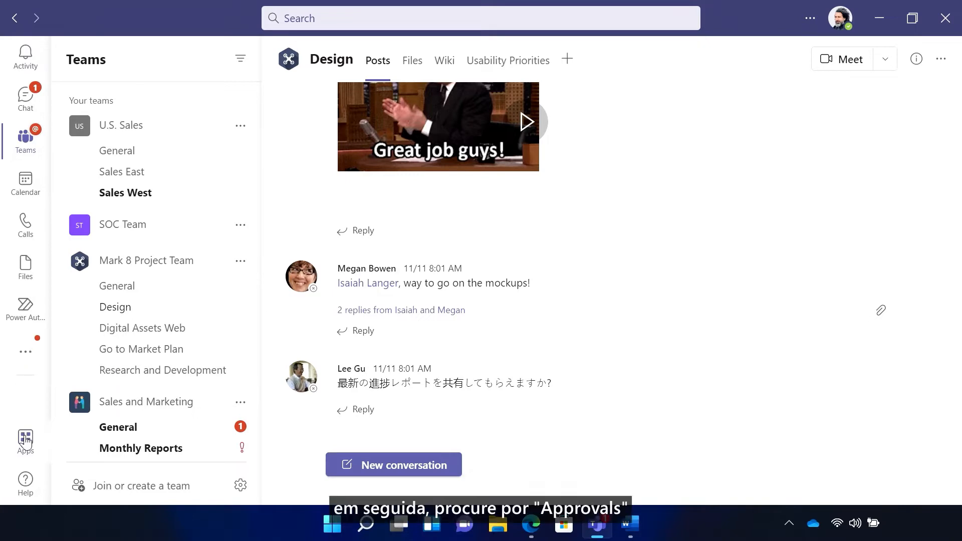
Search the Apps store for 'Appro' and open the Approvals app
left_click(25, 436)
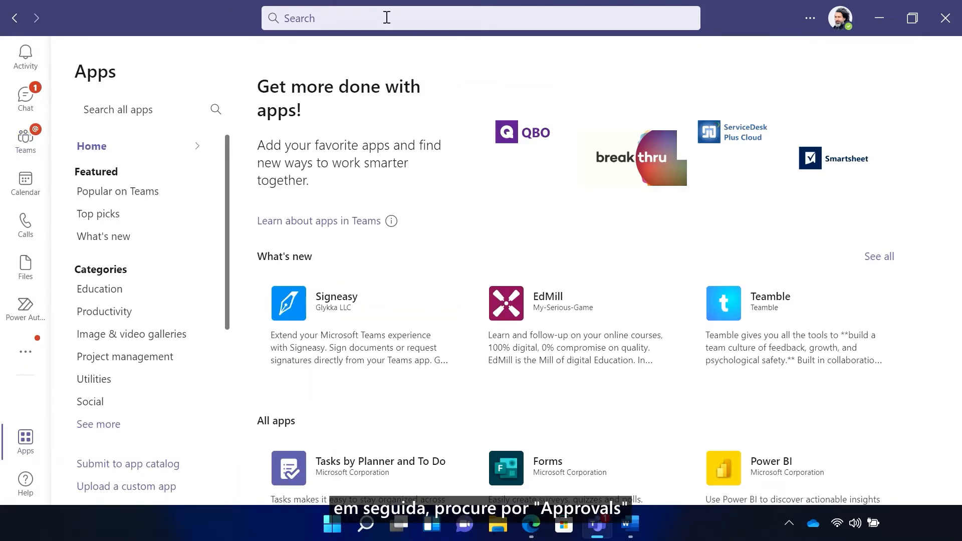
type("Appro")
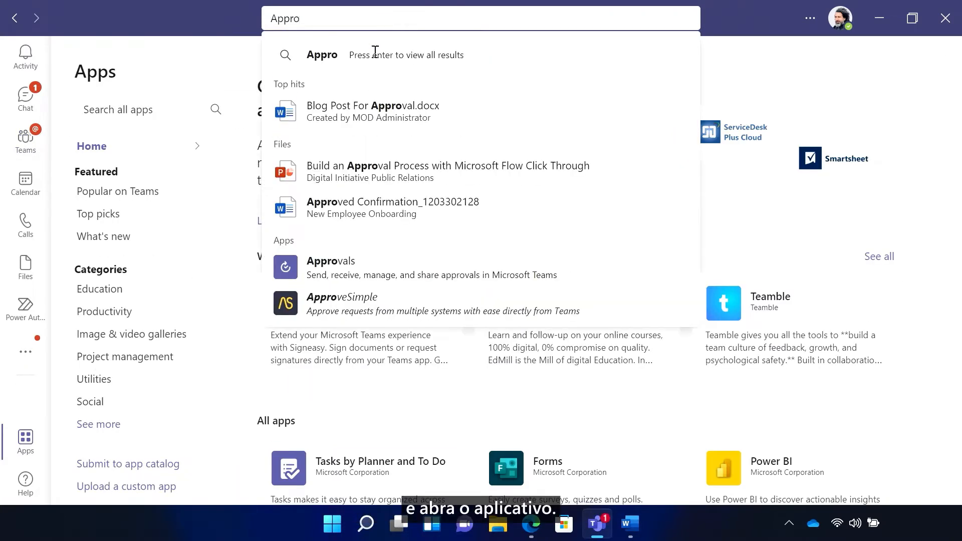
left_click(330, 267)
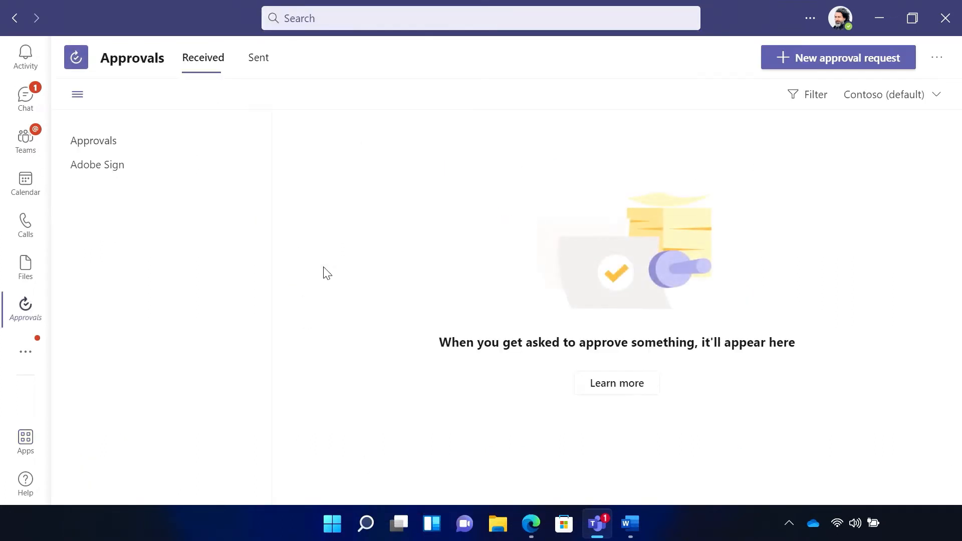
right_click(25, 306)
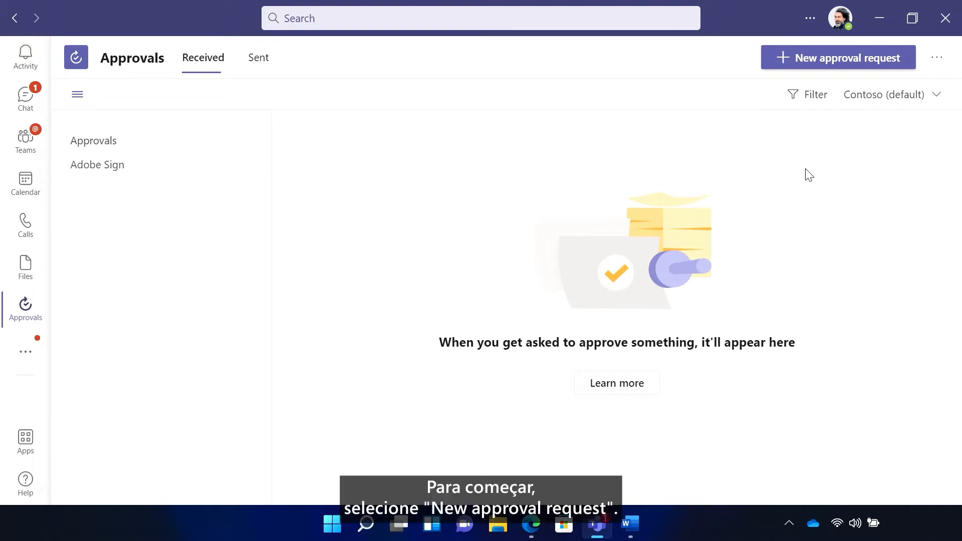
Fill a Basic request 'Blog Post Approval' for approver Megan Bowen, attaching the blog post document
left_click(837, 58)
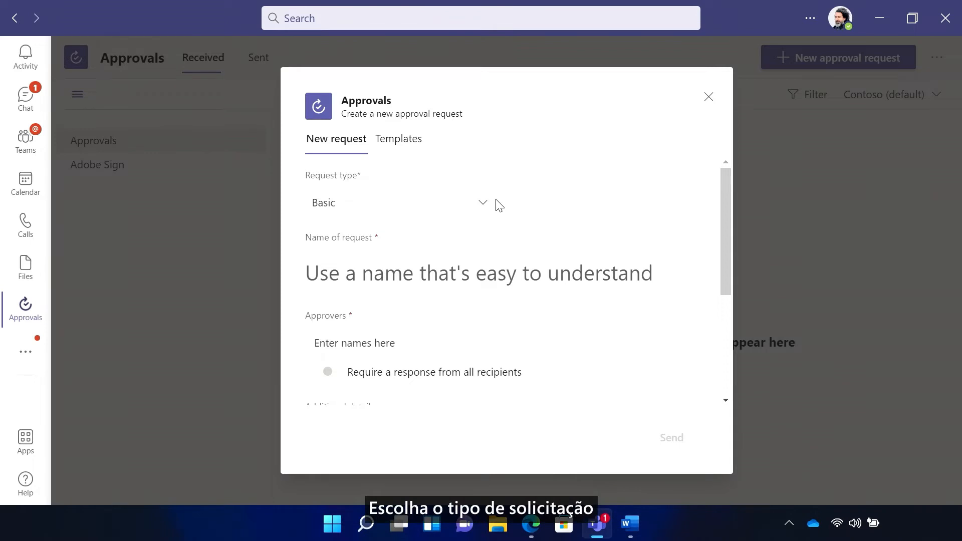
left_click(398, 203)
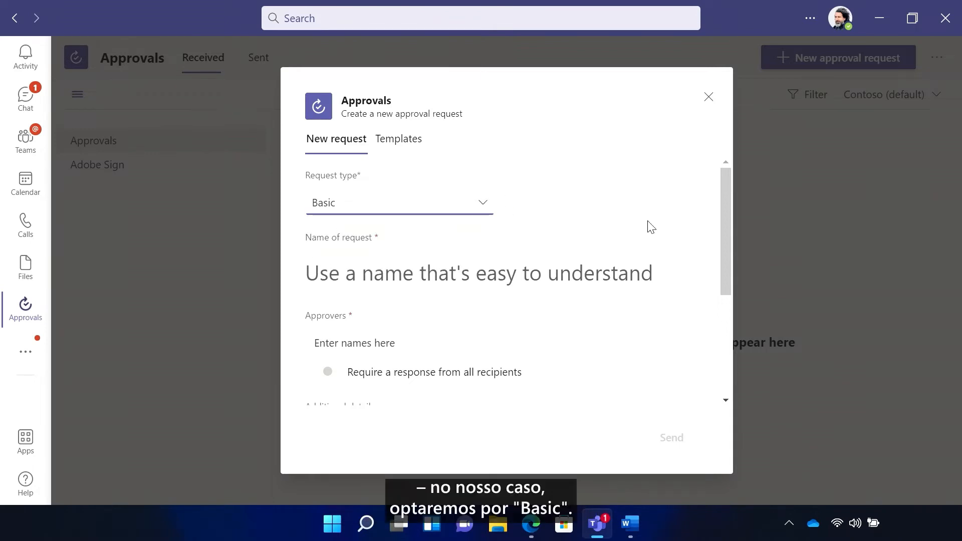
scroll("down", 3)
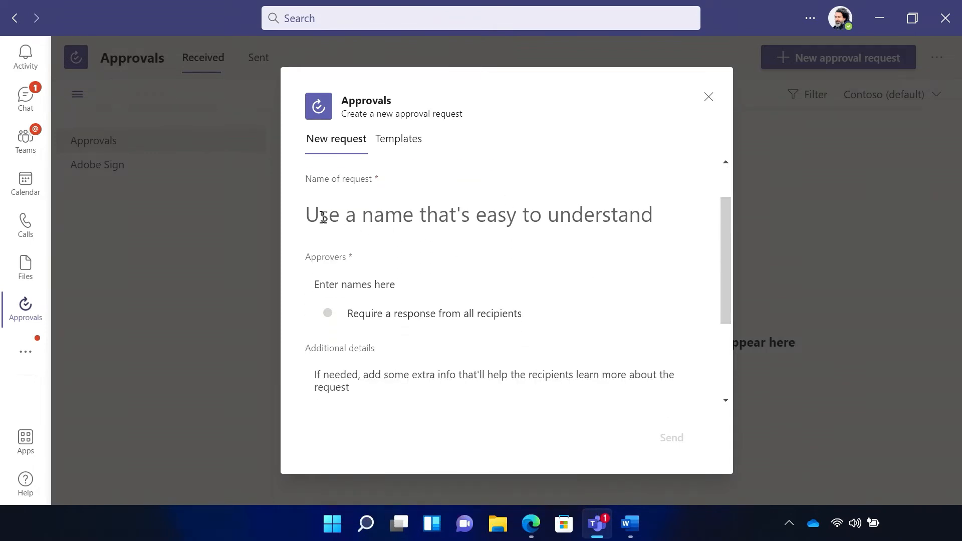
type("B")
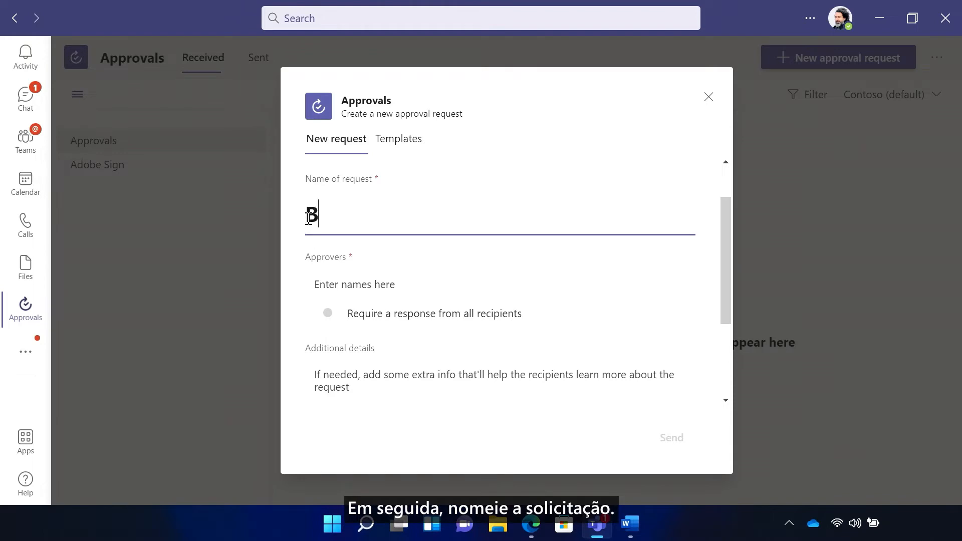
type("log Post Approval")
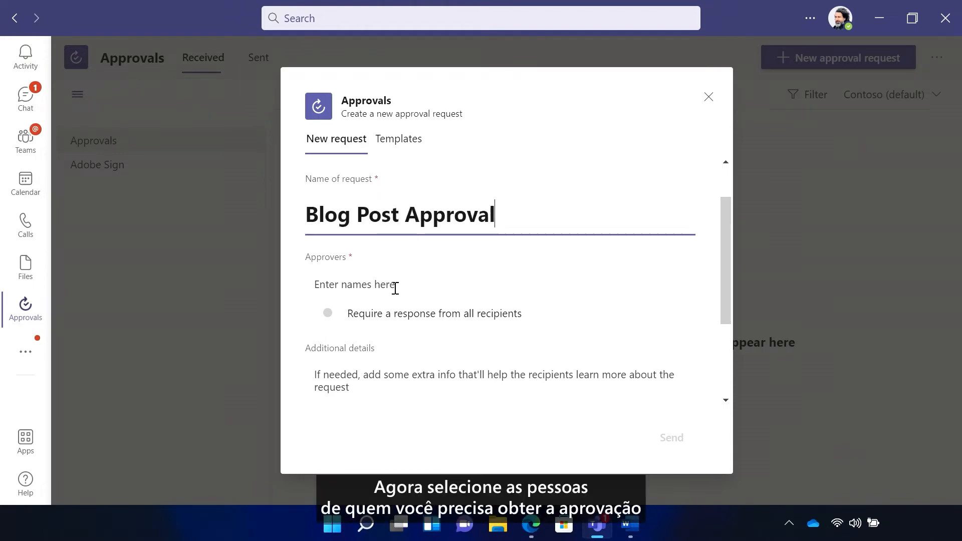
type("Megan Bowen")
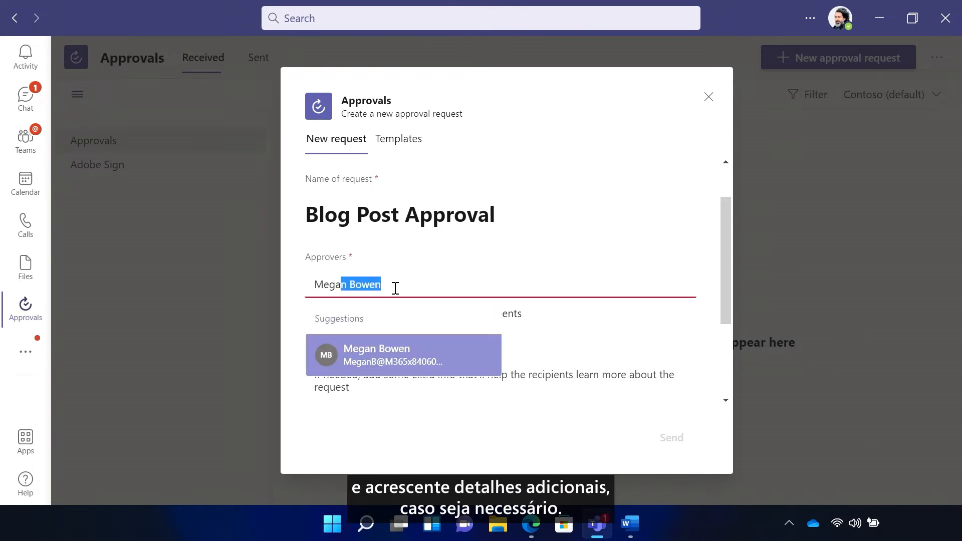
scroll("down", 3)
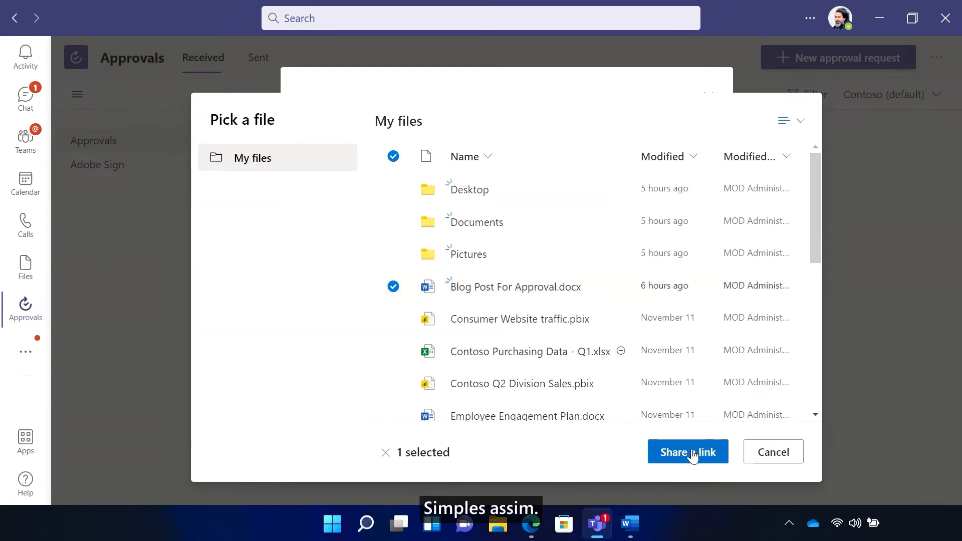
left_click(686, 452)
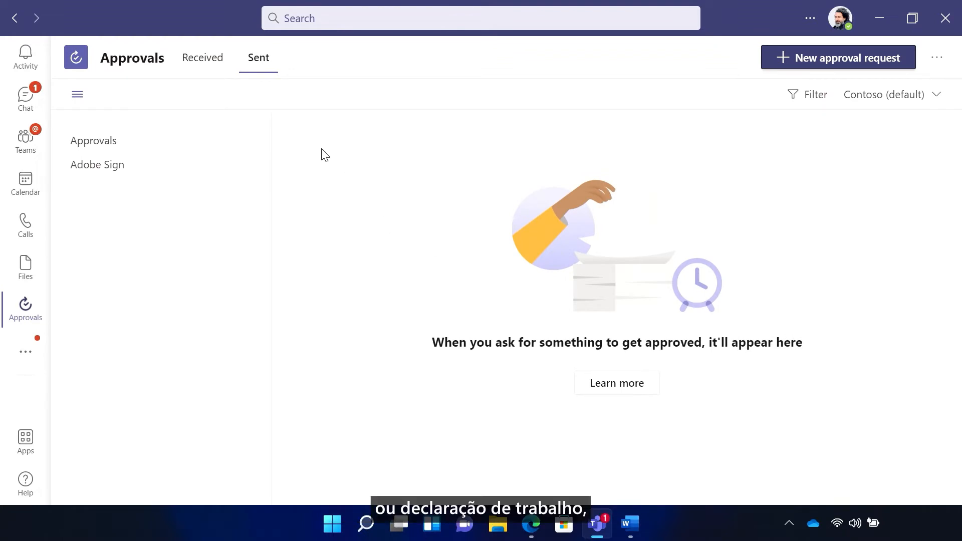
mouse_move(161, 140)
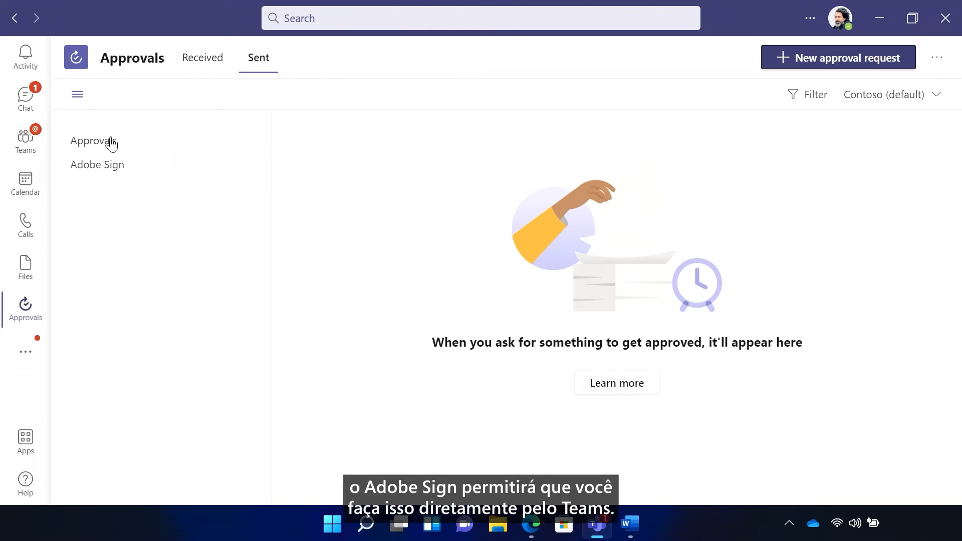
Switch to Adobe Sign approvals and start a new eSign approval request
left_click(203, 58)
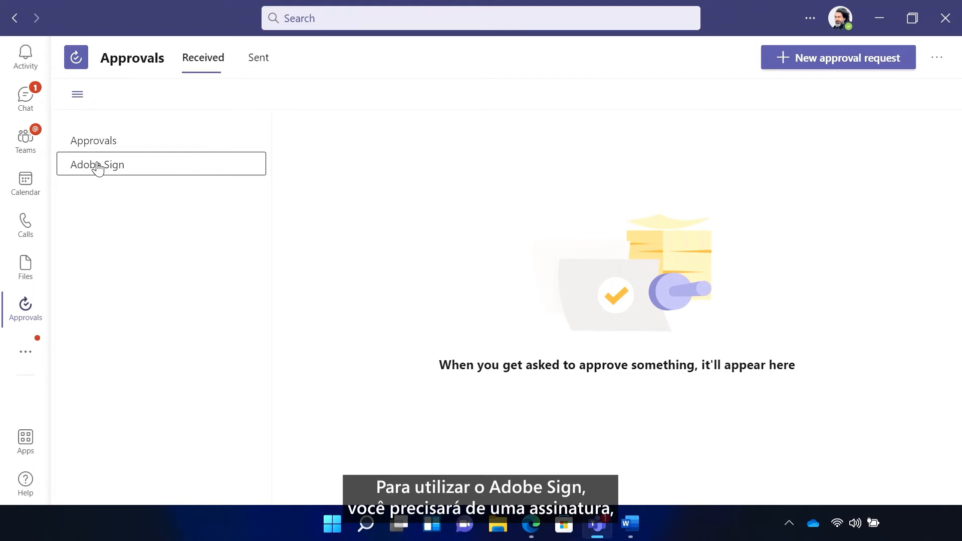
mouse_move(135, 179)
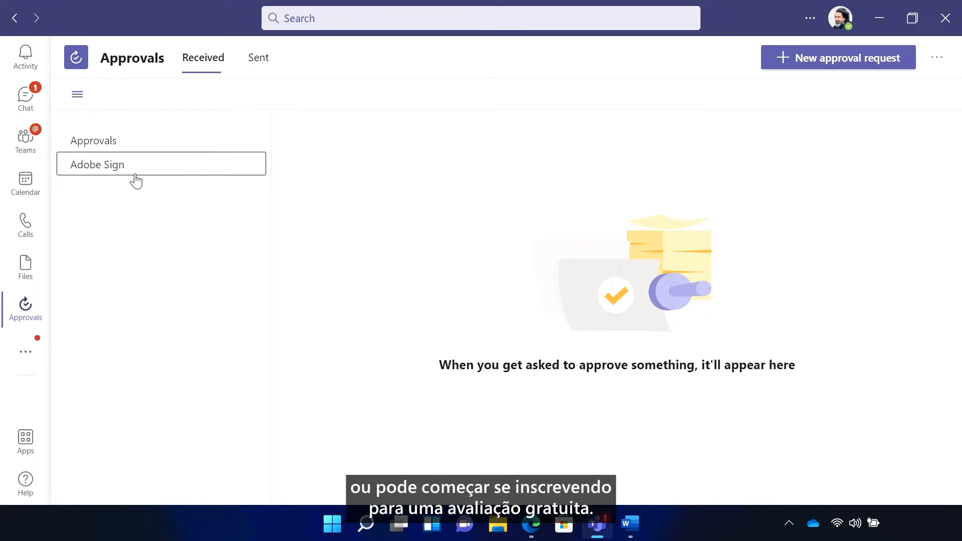
mouse_move(558, 171)
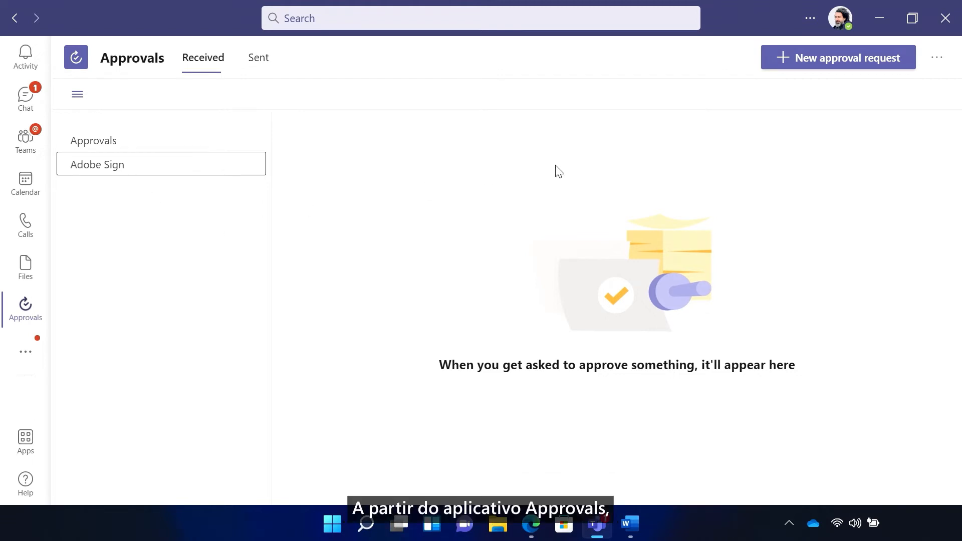
mouse_move(851, 136)
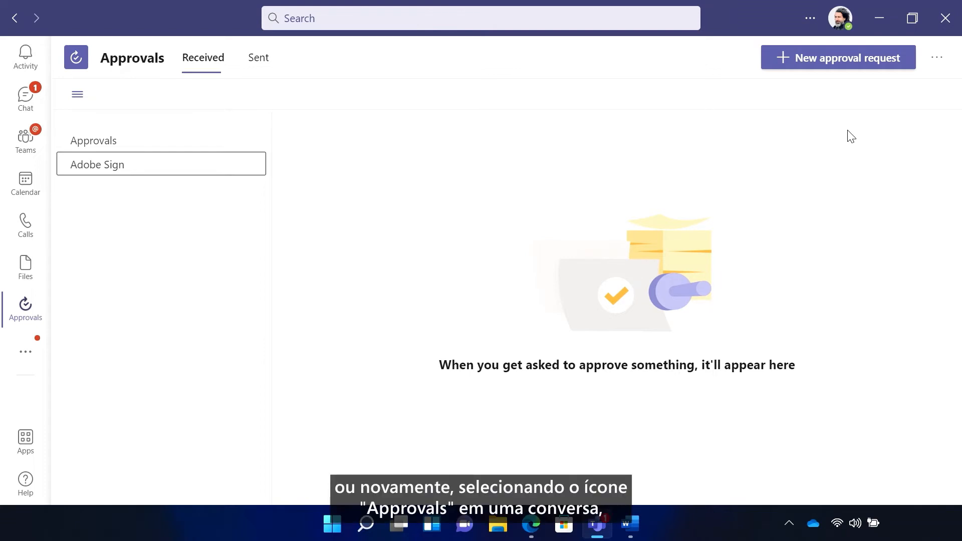
mouse_move(851, 123)
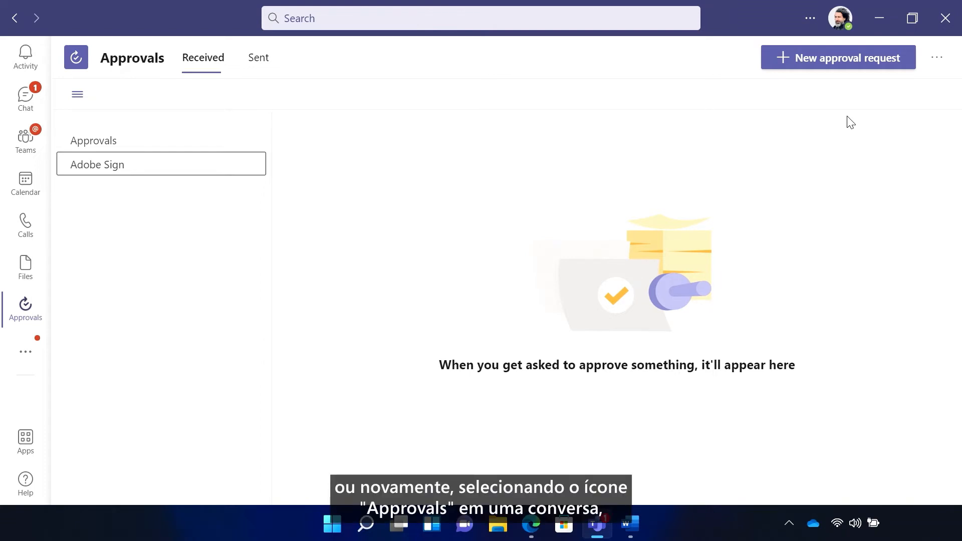
left_click(838, 57)
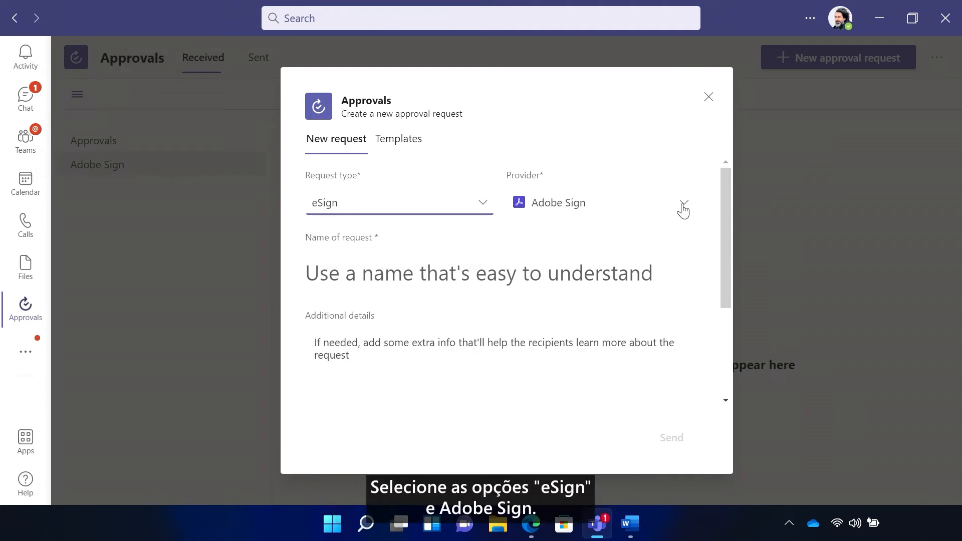
Name the eSign request 'SOW for Blog Editorial' with details 'Please review and sign.'
scroll("down", 3)
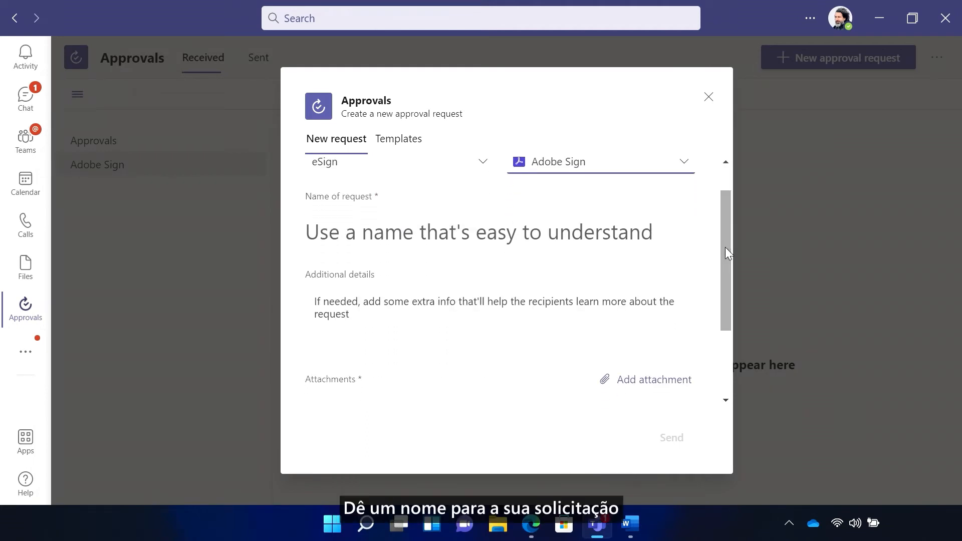
type("SOW fo")
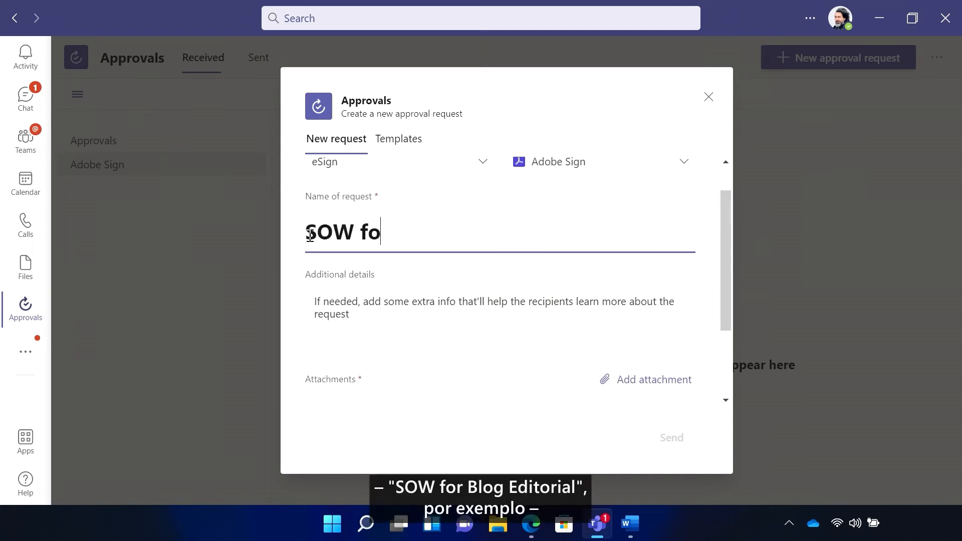
type("r Blog Editorial")
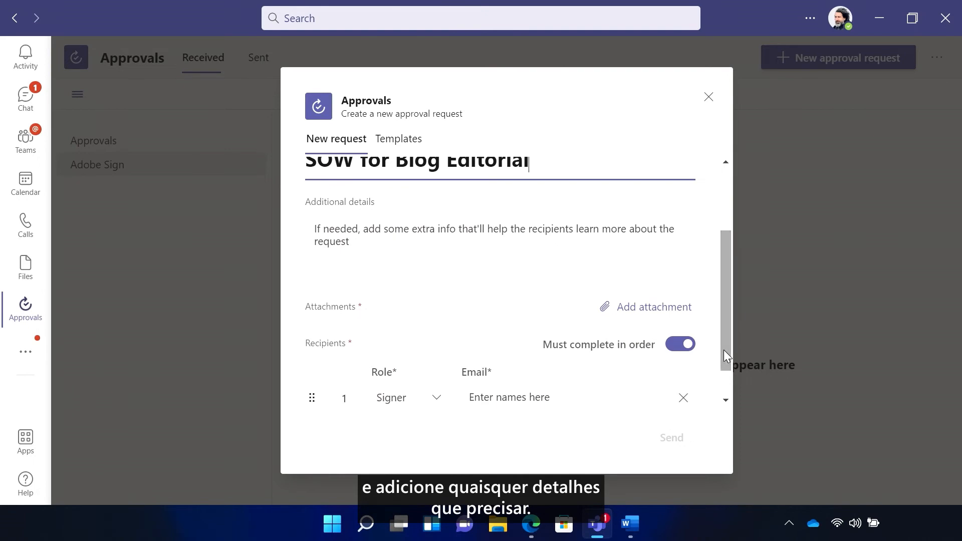
type("Please review and sign.")
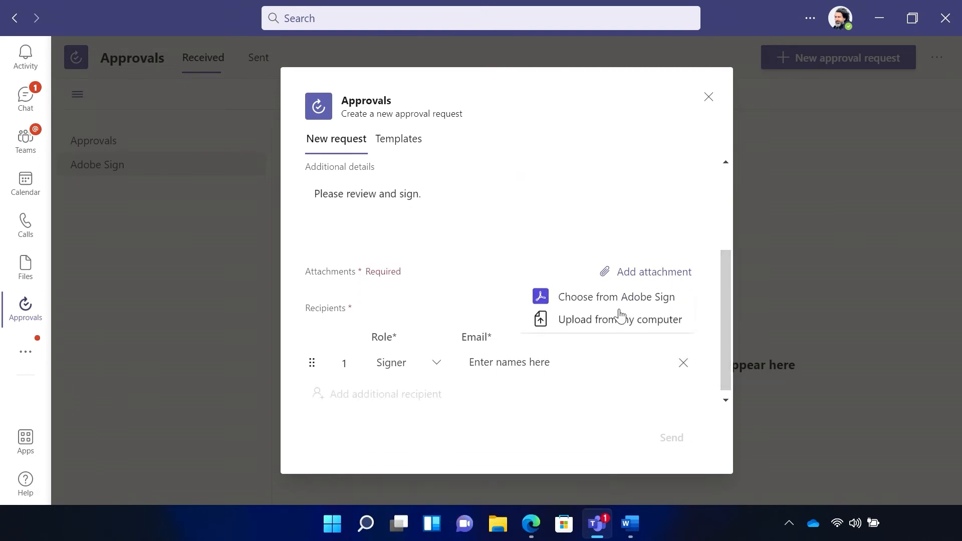
Upload the SOW for blog editorial file, add Megan Bowen as signer, and send
left_click(619, 319)
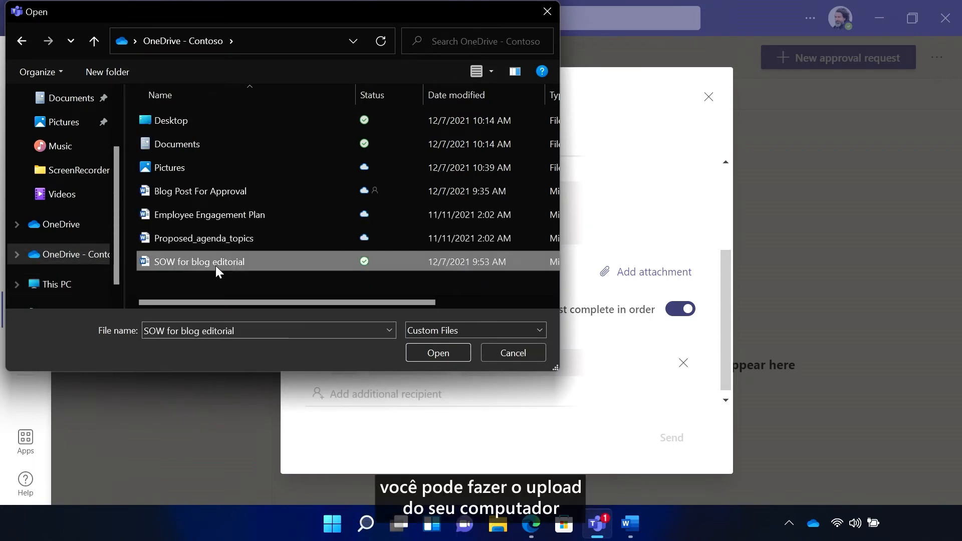
left_click(437, 353)
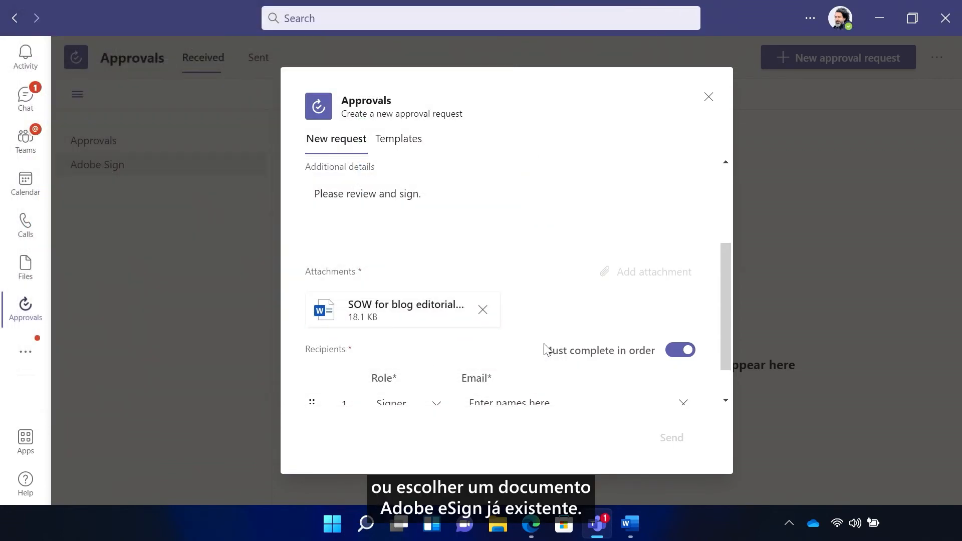
type("me")
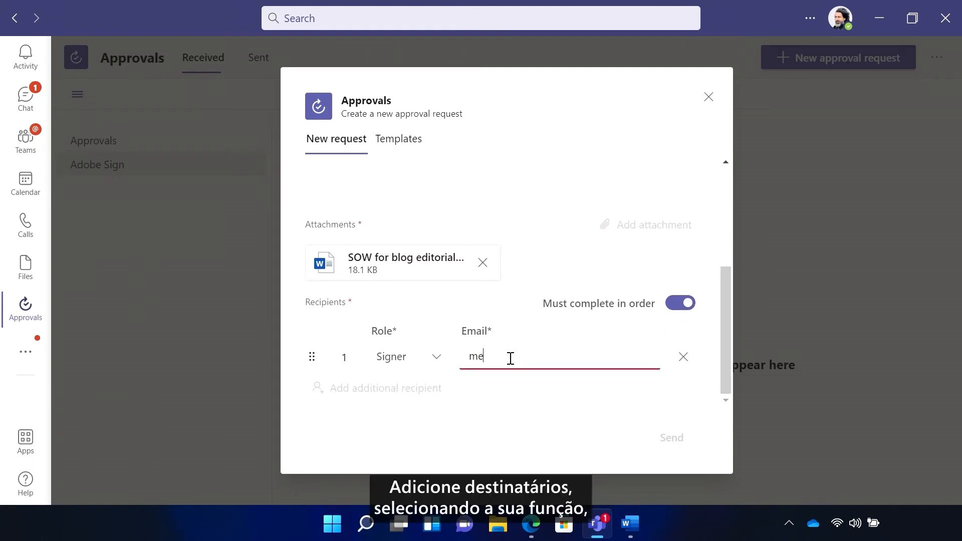
type("Megan Bowen")
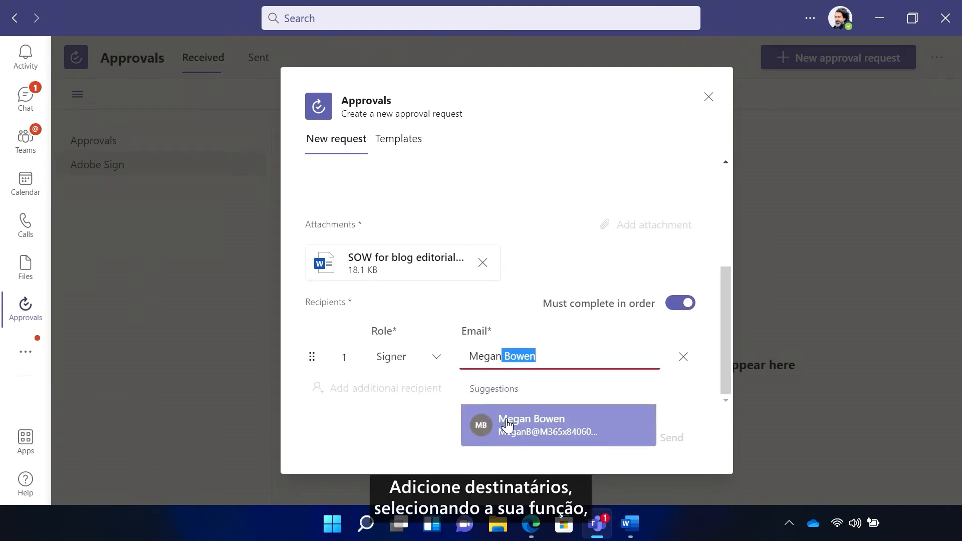
left_click(531, 425)
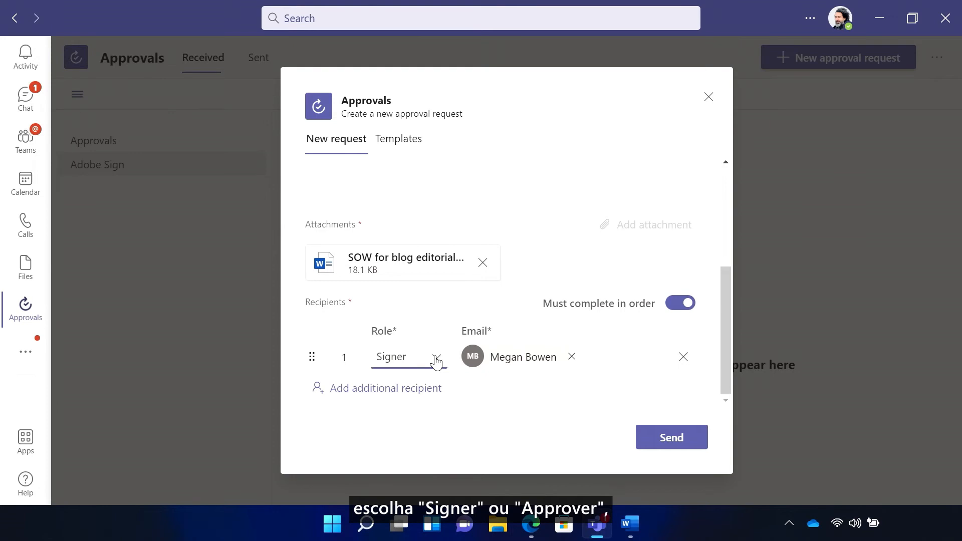
left_click(670, 437)
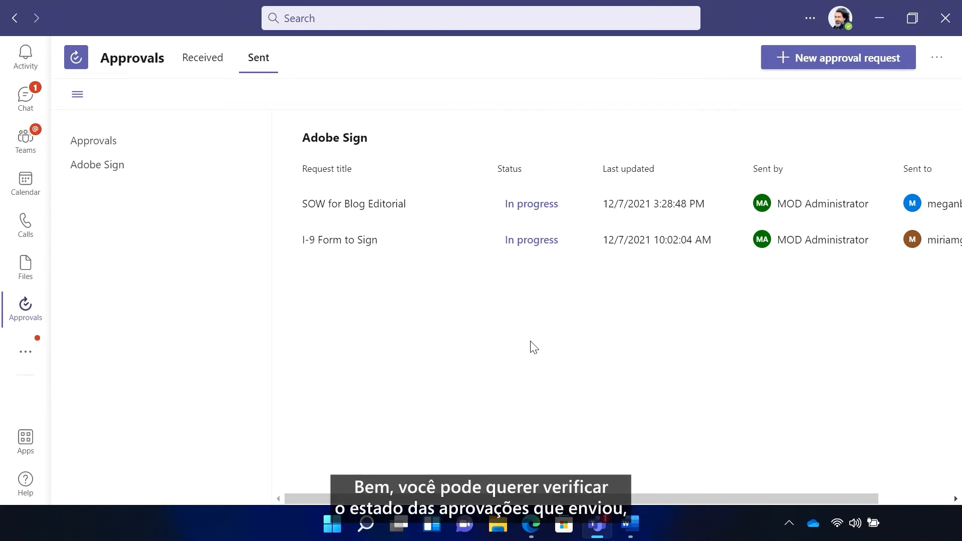
Check sent basic approvals showing 'Blog Post Approval' requested for Megan Bowen, then switch to Adobe Sign
scroll("right", 3)
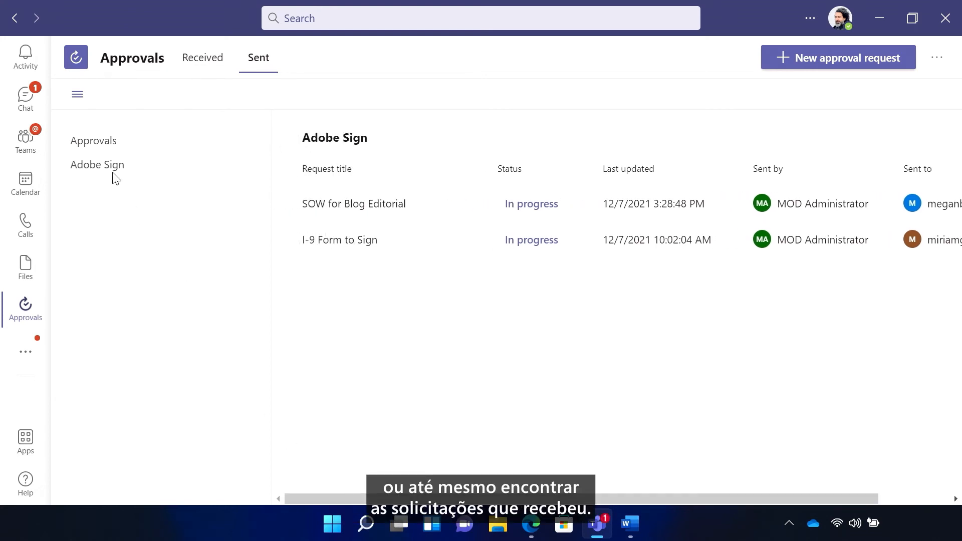
mouse_move(93, 140)
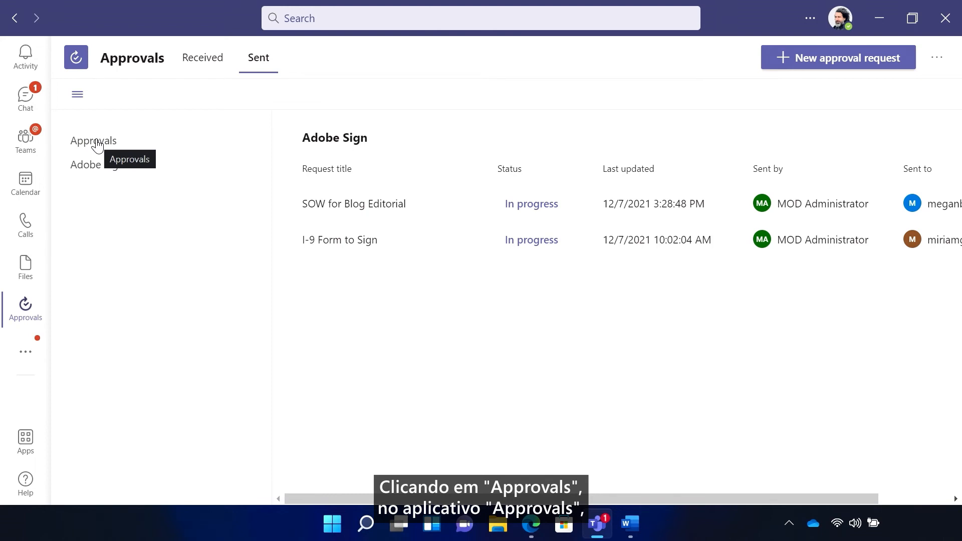
left_click(202, 57)
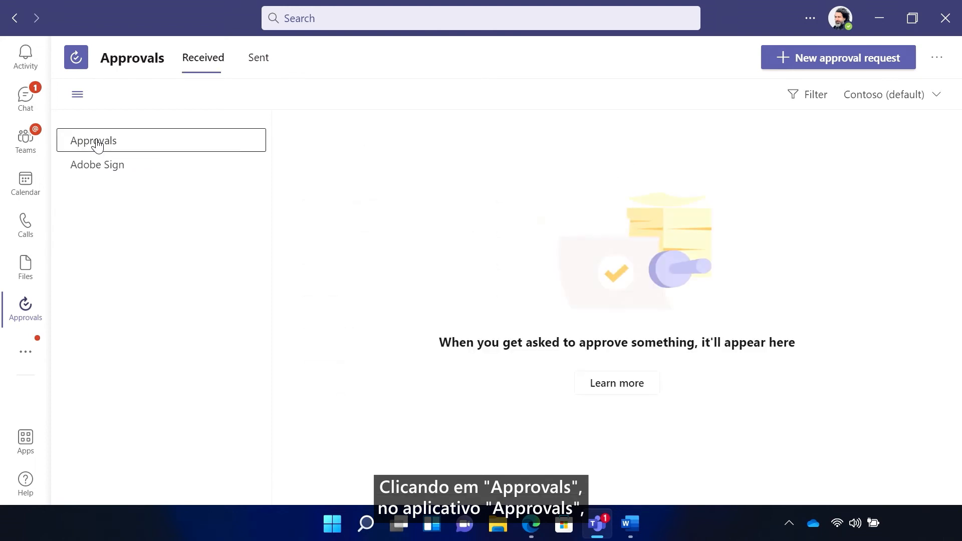
mouse_move(233, 93)
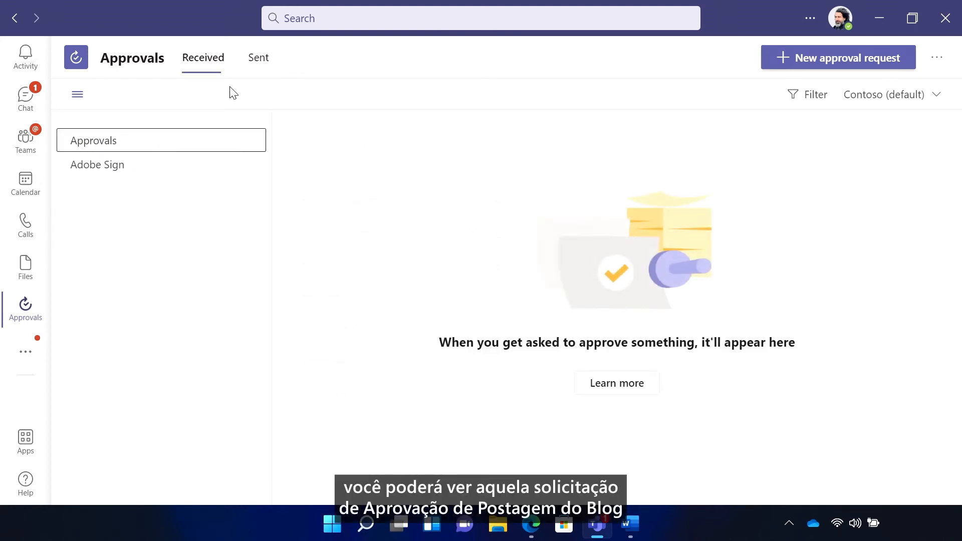
left_click(257, 57)
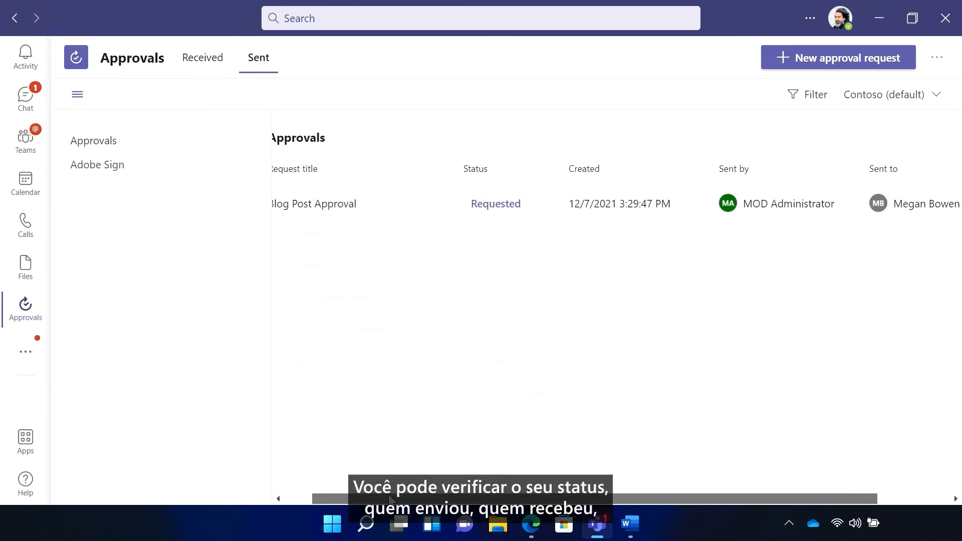
scroll("right", 3)
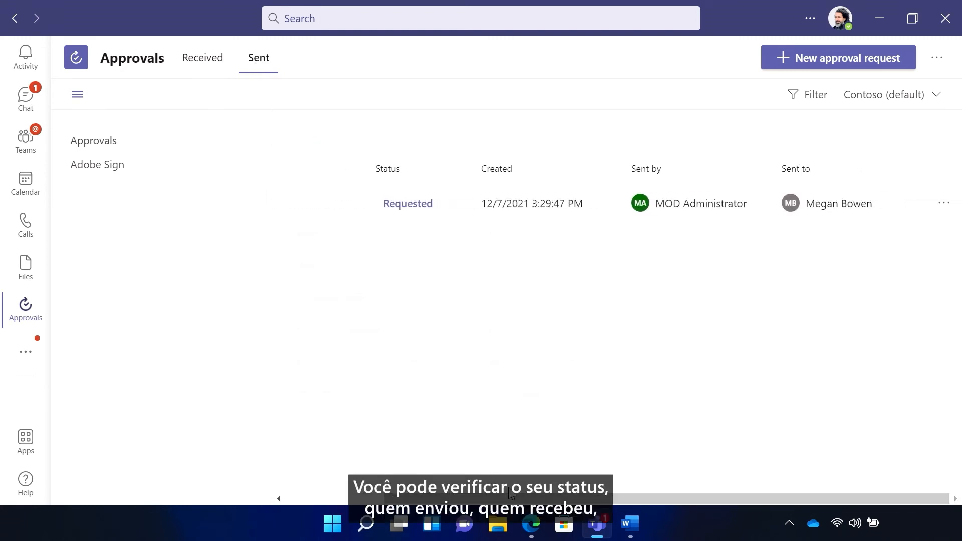
left_click(943, 203)
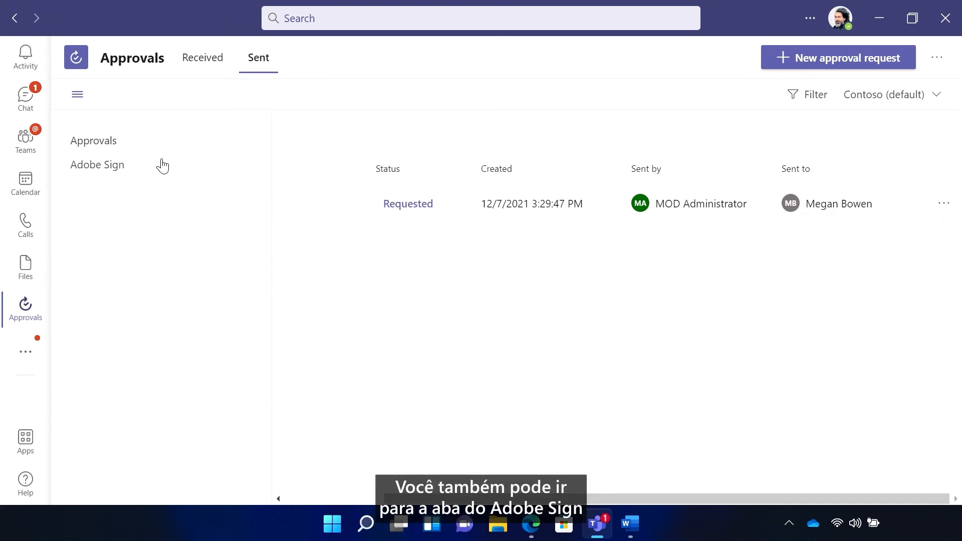
left_click(97, 164)
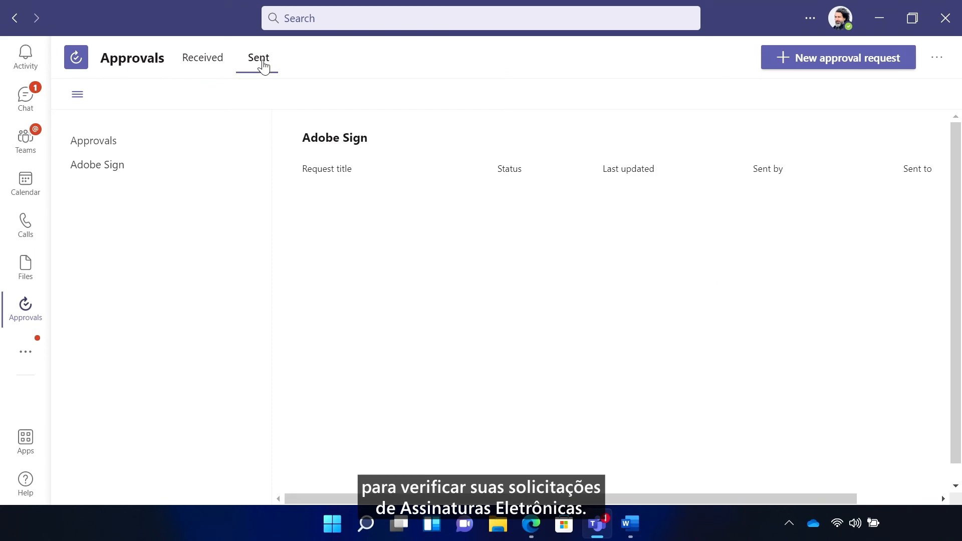